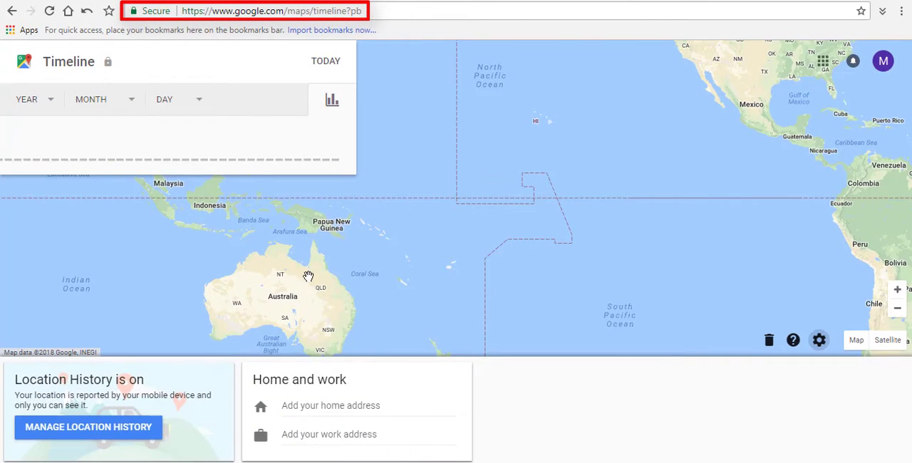
{"action": "mouse_move", "coordinate": [306, 198]}
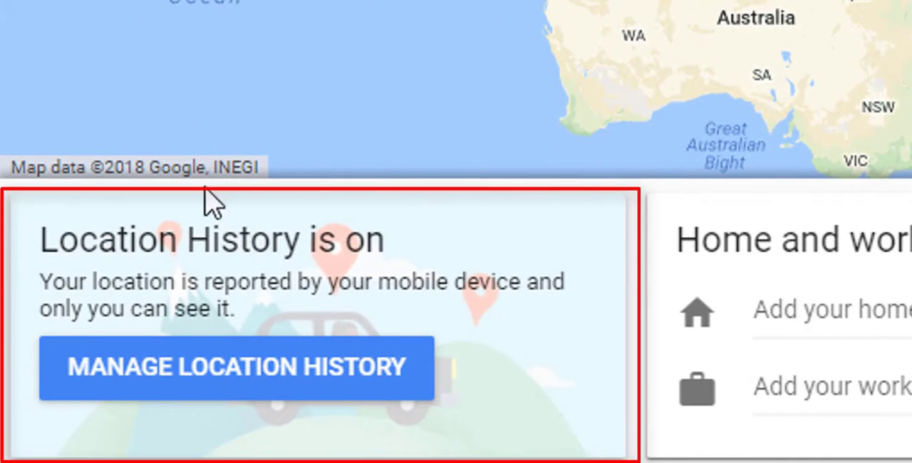
{"action": "mouse_move", "coordinate": [413, 271]}
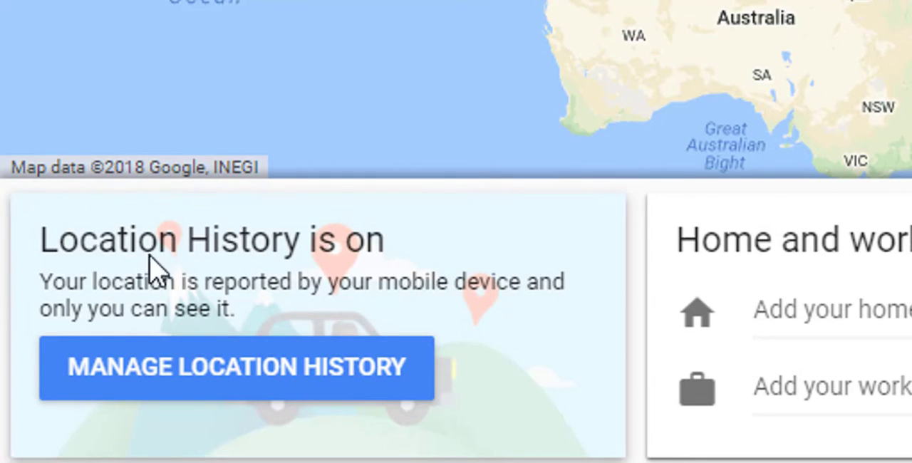
{"action": "mouse_move", "coordinate": [259, 271]}
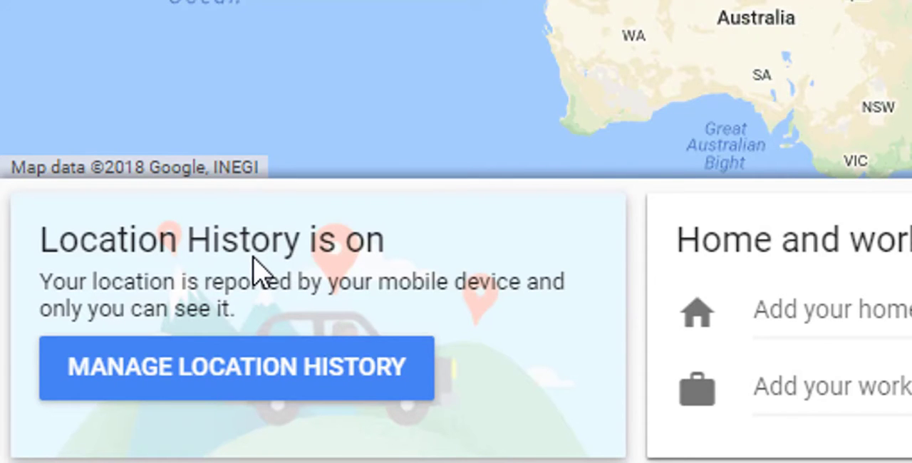
{"action": "mouse_move", "coordinate": [367, 274]}
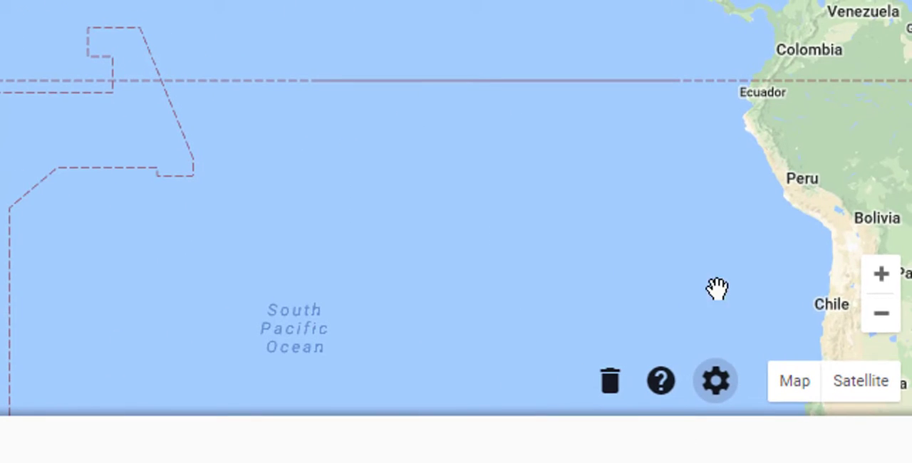
{"action": "mouse_move", "coordinate": [581, 382]}
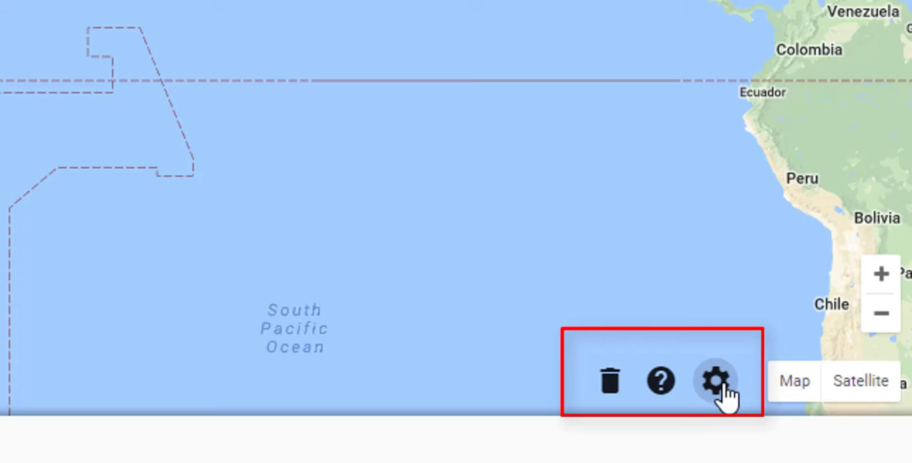
Show the Timeline settings menu from the gear icon on the map
{"action": "left_click", "coordinate": [716, 380]}
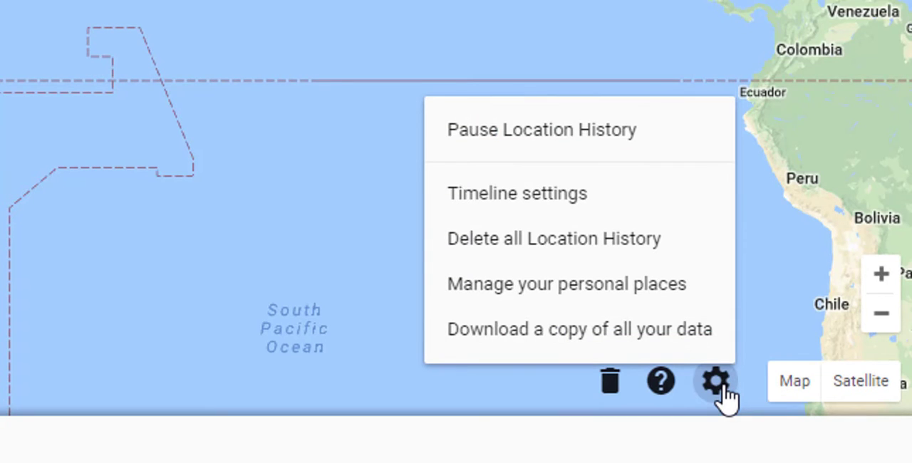
{"action": "mouse_move", "coordinate": [613, 128]}
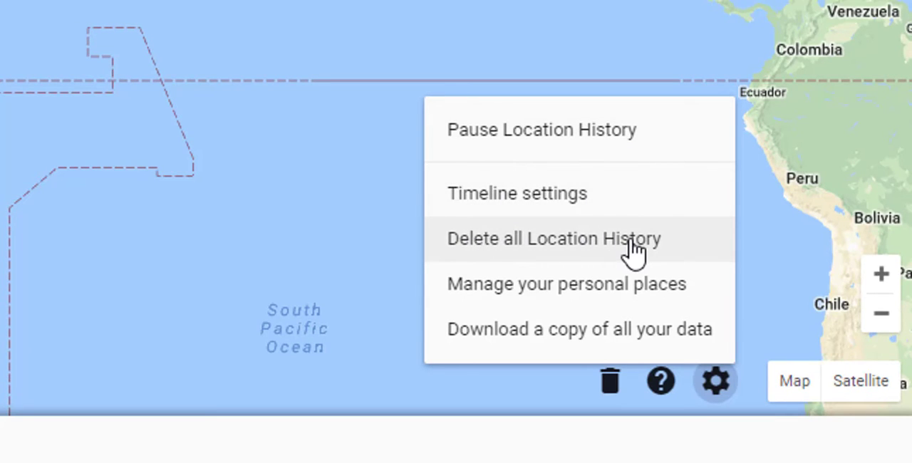
{"action": "mouse_move", "coordinate": [667, 294]}
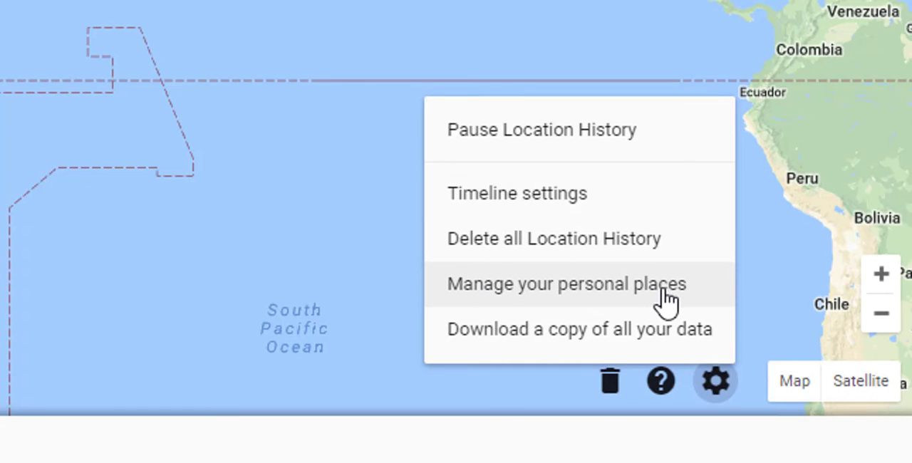
{"action": "mouse_move", "coordinate": [501, 340]}
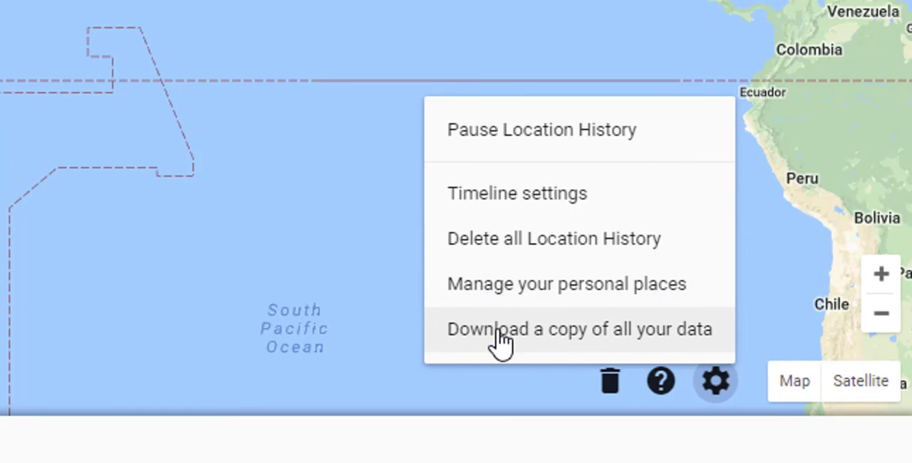
{"action": "mouse_move", "coordinate": [583, 322]}
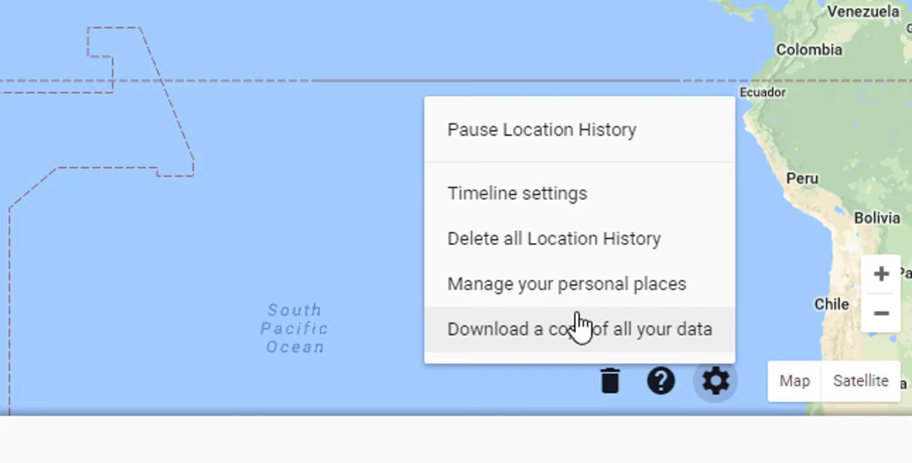
{"action": "mouse_move", "coordinate": [539, 238]}
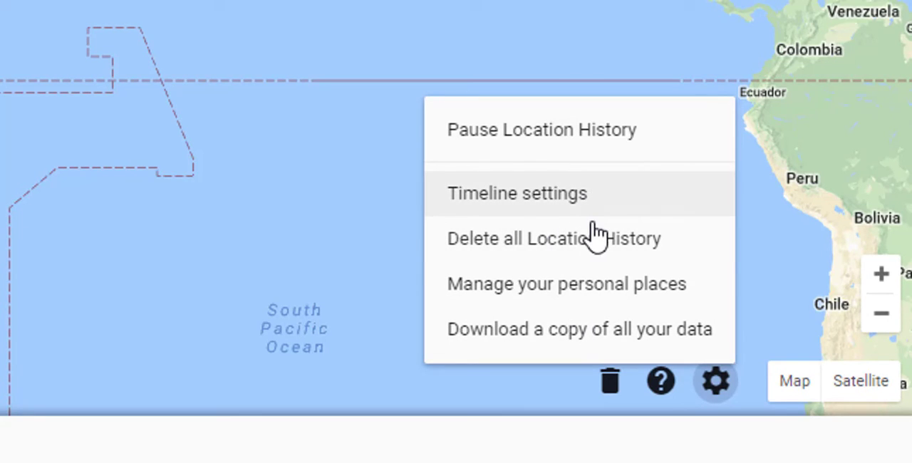
{"action": "mouse_move", "coordinate": [606, 217]}
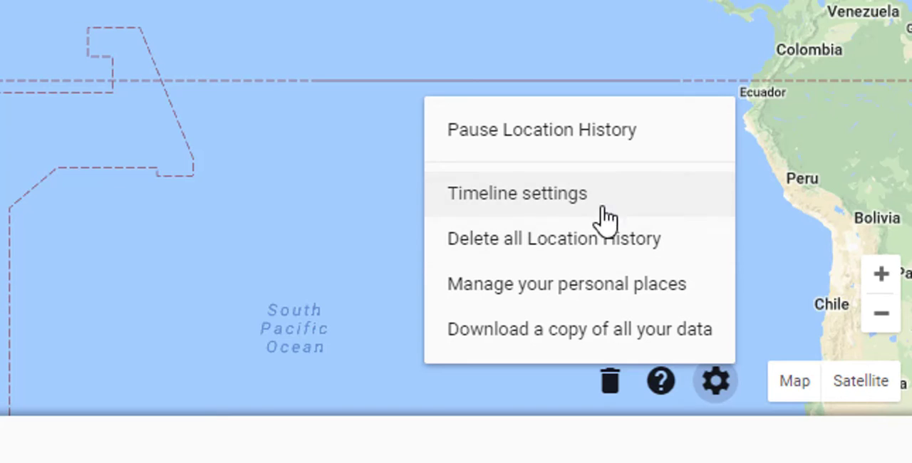
{"action": "mouse_move", "coordinate": [598, 202]}
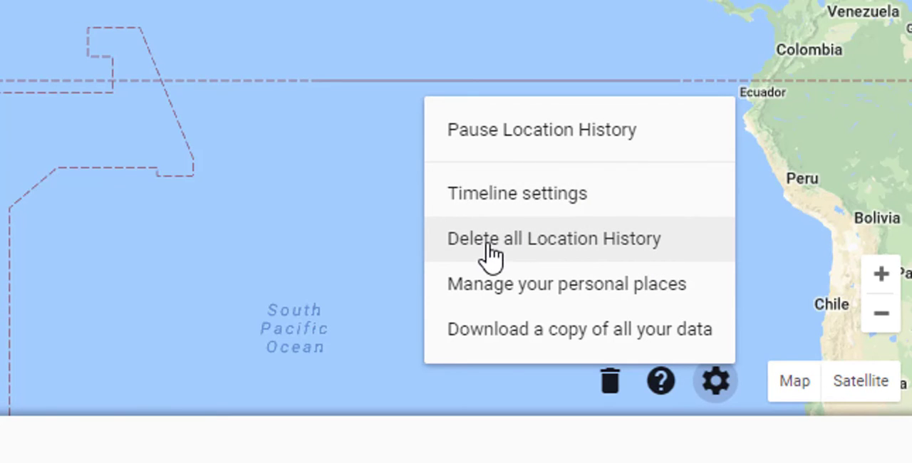
{"action": "mouse_move", "coordinate": [515, 246]}
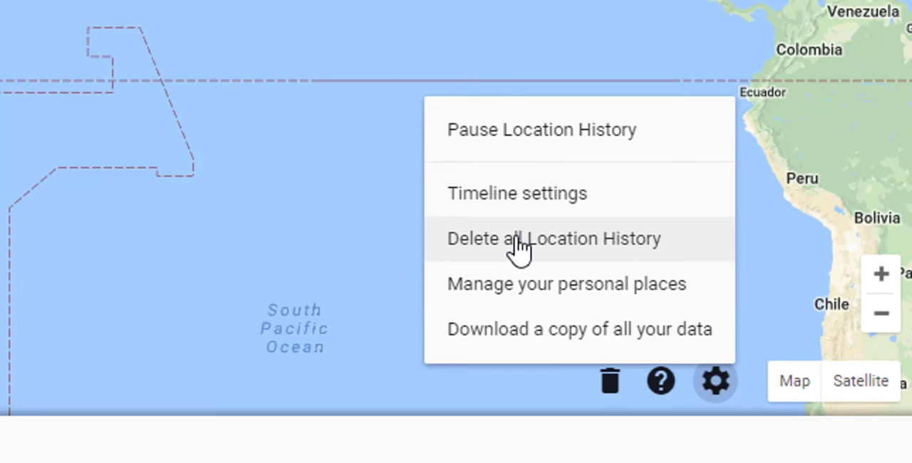
Delete all Location History, acknowledging it is permanent, until 'Location History deleted' confirms
{"action": "left_click", "coordinate": [553, 238]}
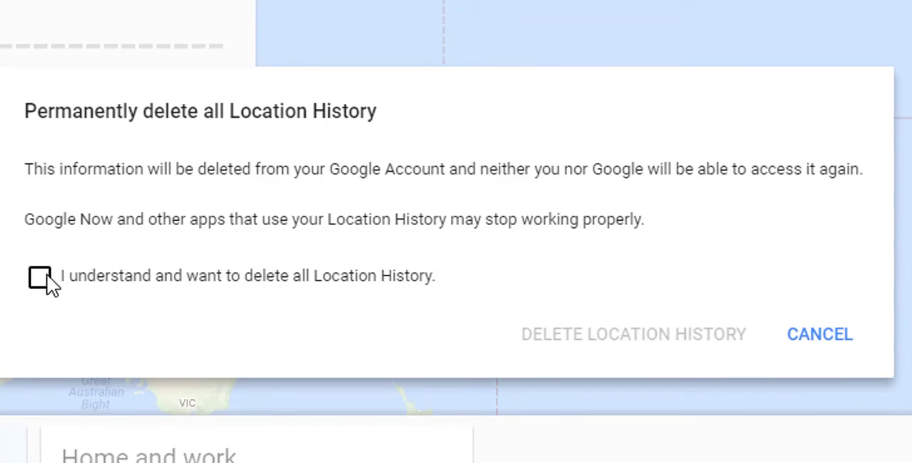
{"action": "left_click", "coordinate": [39, 276]}
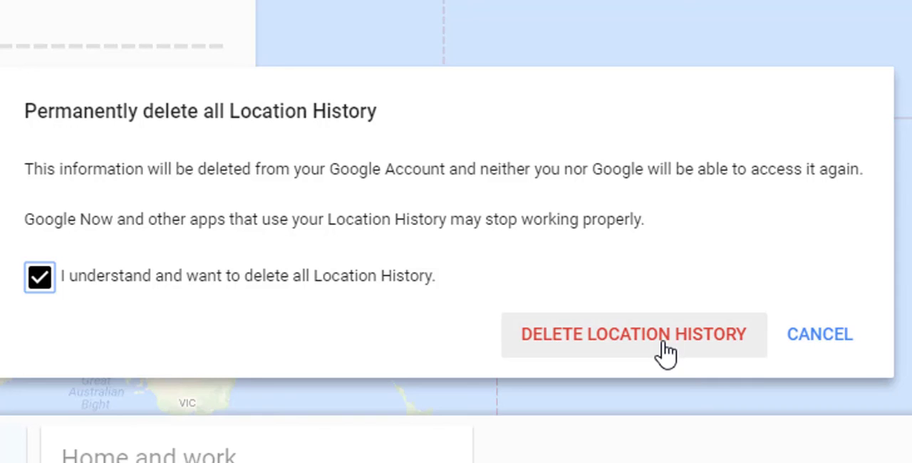
{"action": "left_click", "coordinate": [632, 334]}
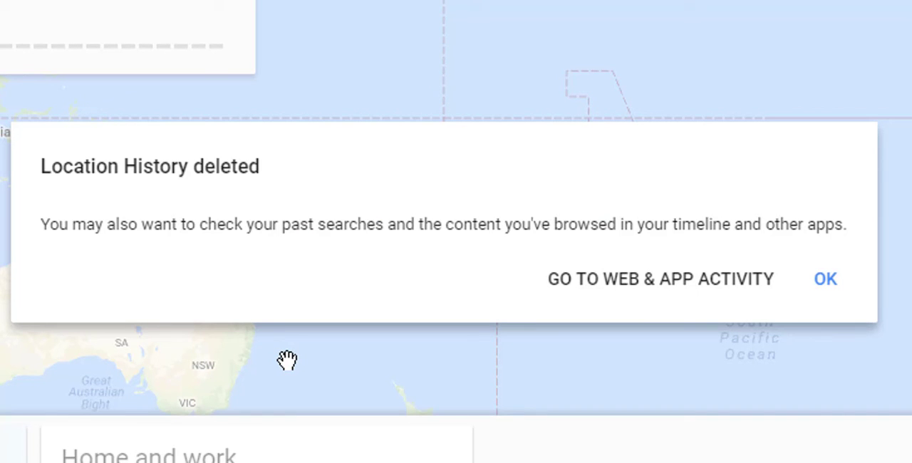
{"action": "mouse_move", "coordinate": [185, 265]}
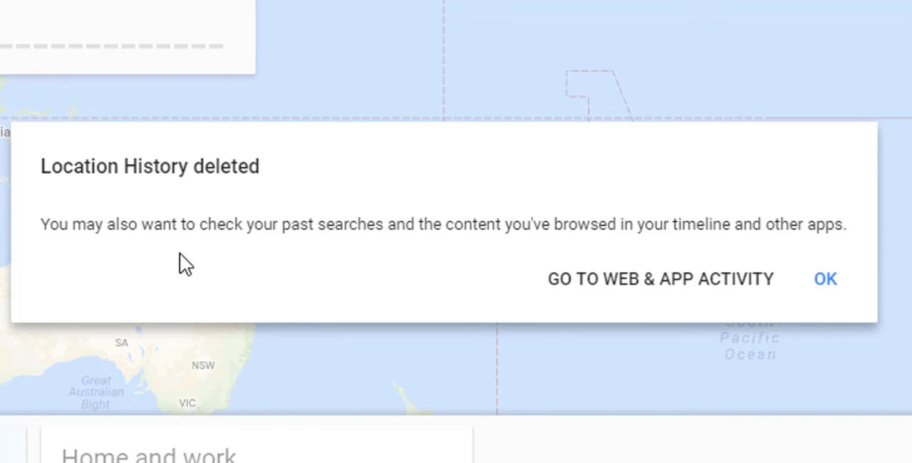